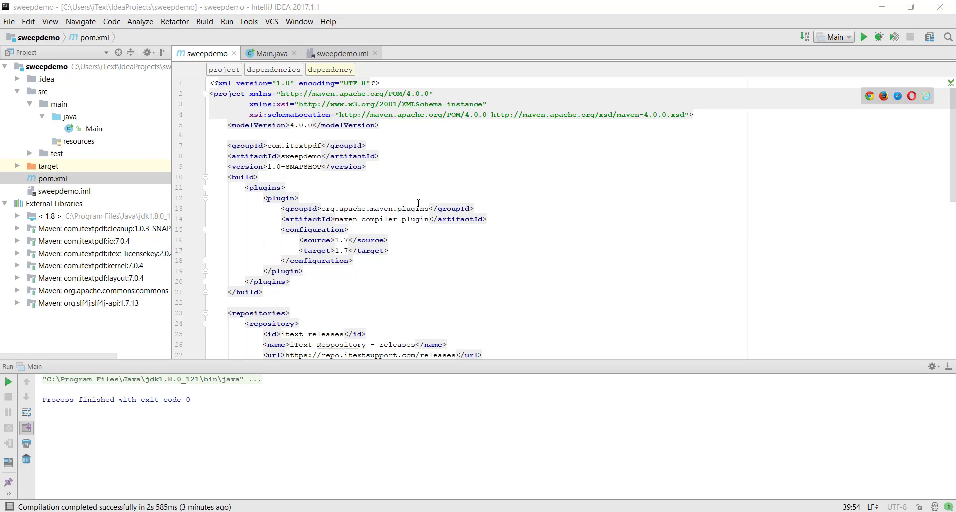
# Review Main.java's pdfSweep code, from license loading and the kernel artifact to the erase rectangle.
pyautogui.scroll(-3)
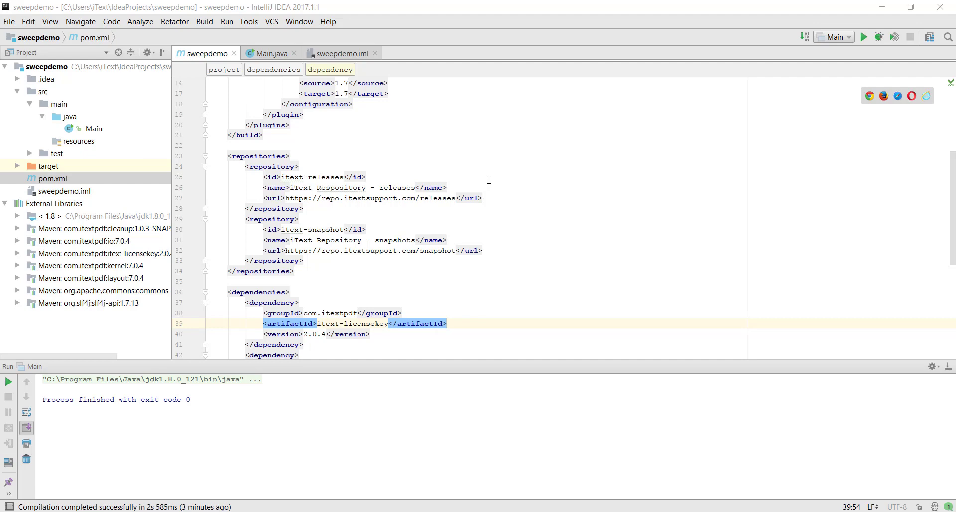
pyautogui.moveTo(468, 172)
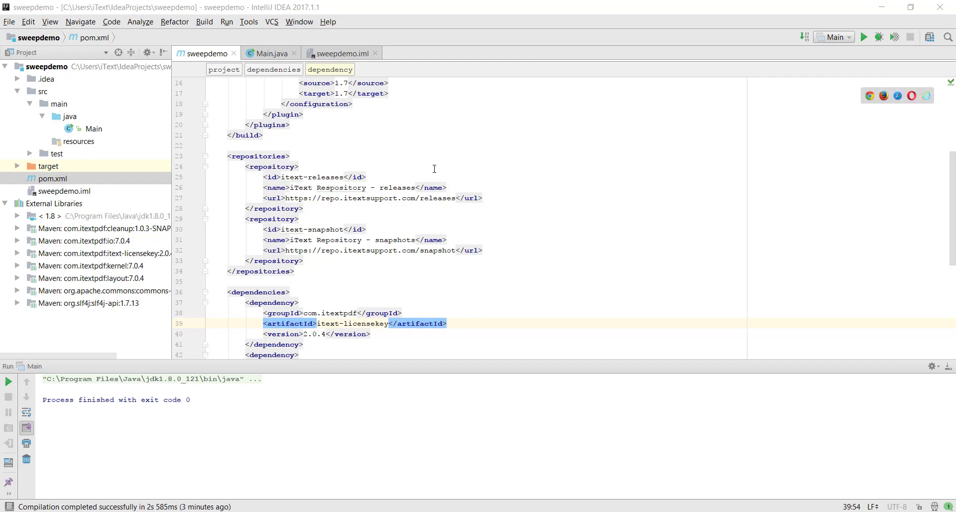
pyautogui.scroll(-3)
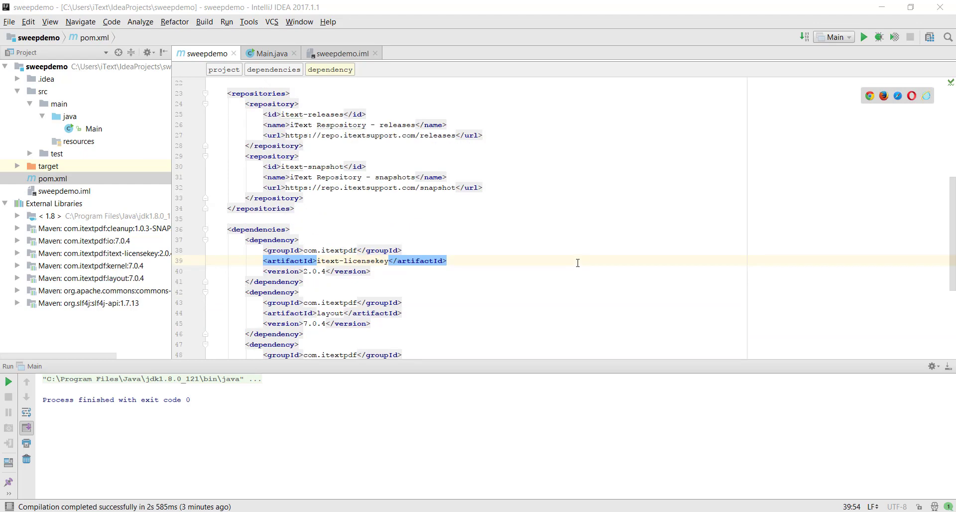
pyautogui.scroll(-3)
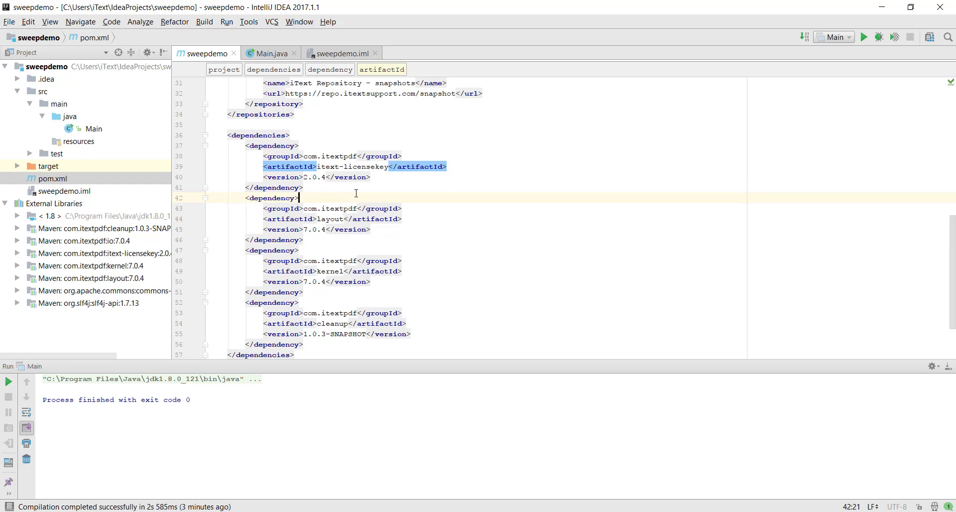
pyautogui.doubleClick(329, 187)
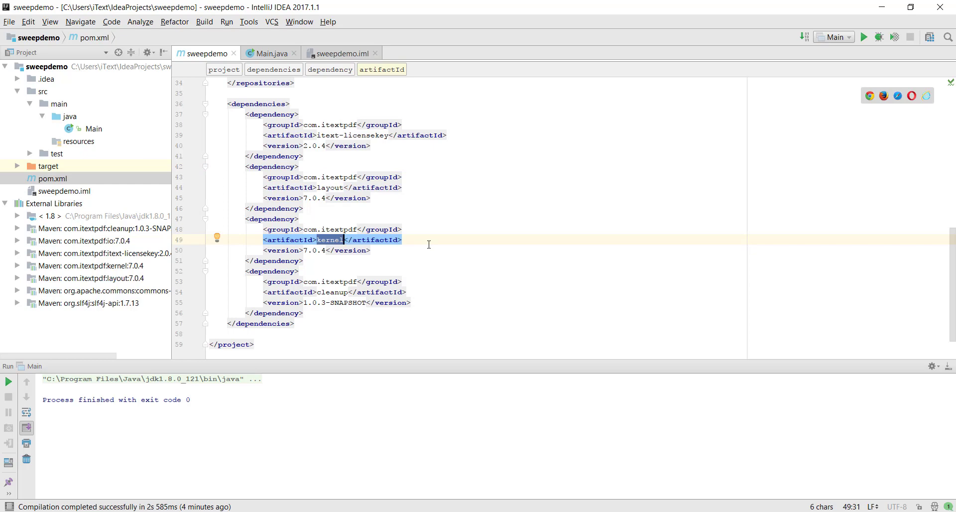
pyautogui.moveTo(419, 248)
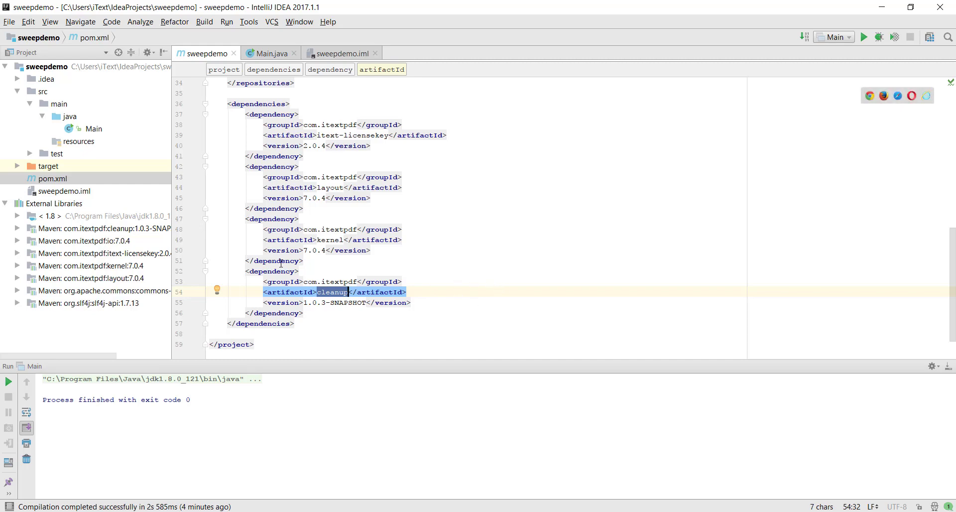
pyautogui.click(271, 54)
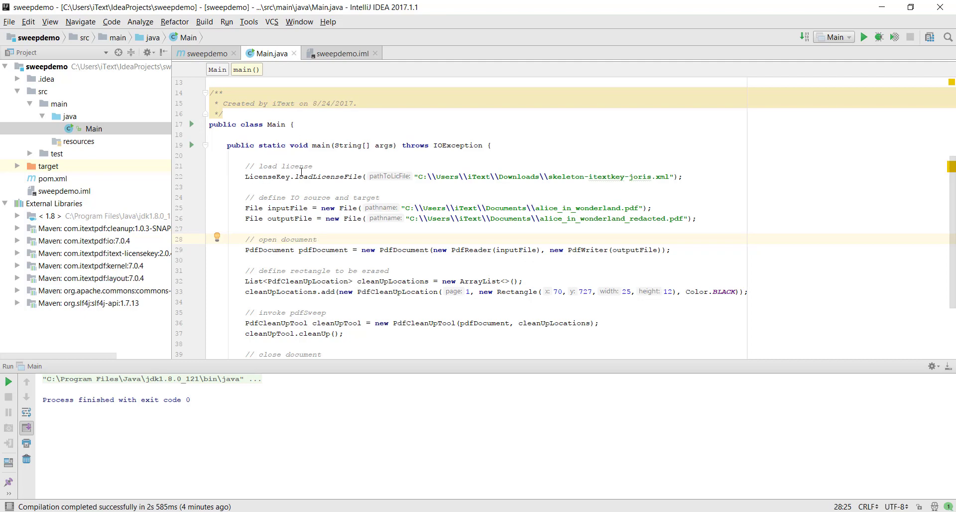
pyautogui.moveTo(666, 174)
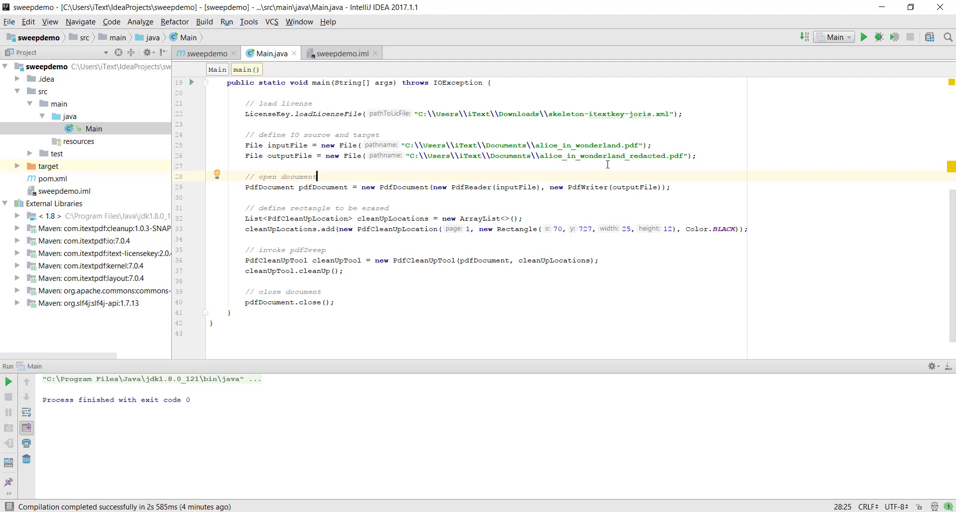
pyautogui.moveTo(652, 159)
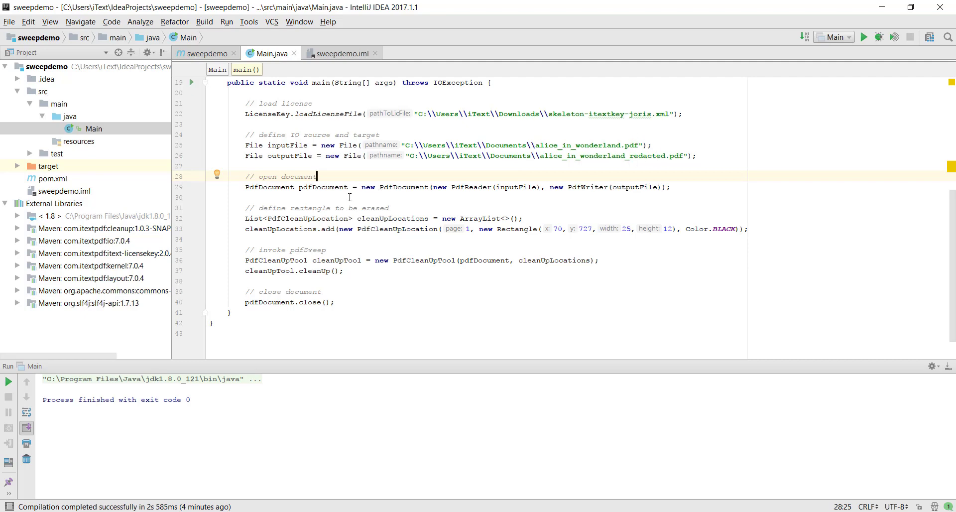
pyautogui.scroll(-3)
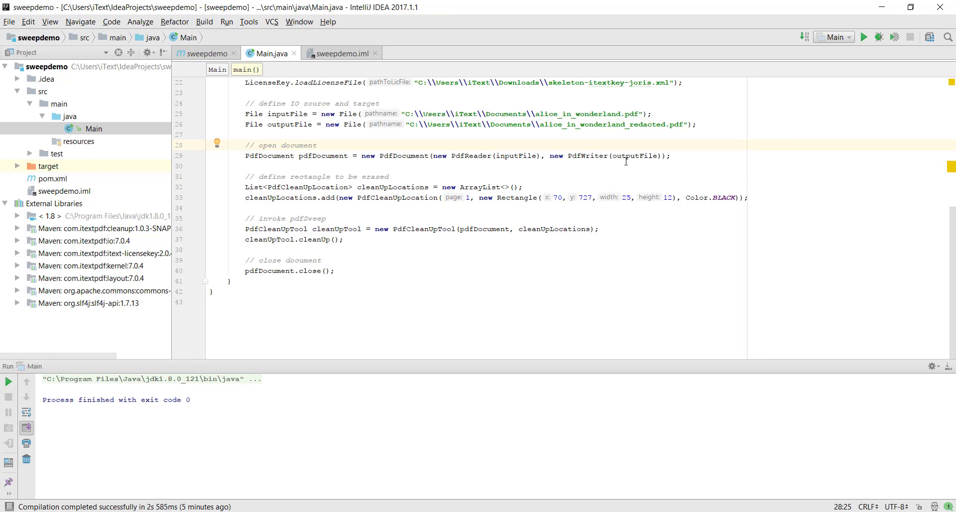
pyautogui.moveTo(475, 183)
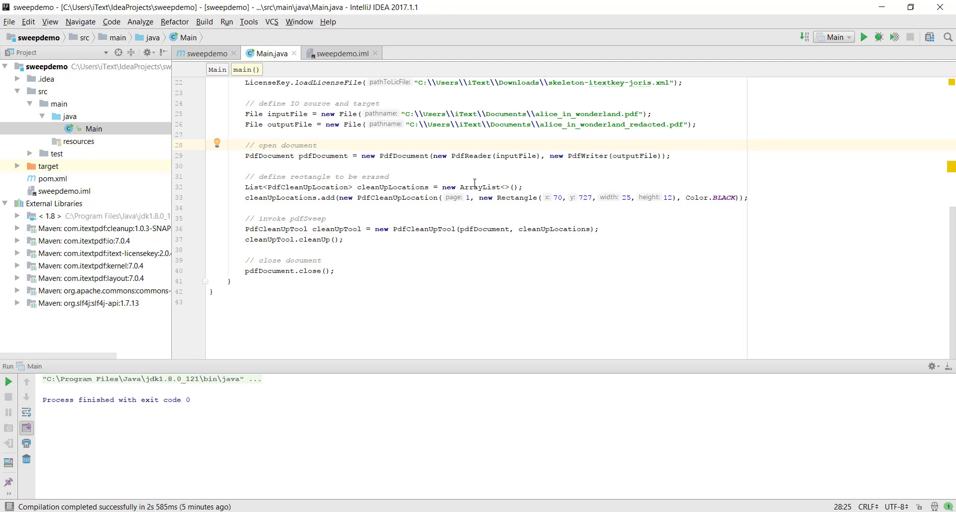
pyautogui.click(388, 176)
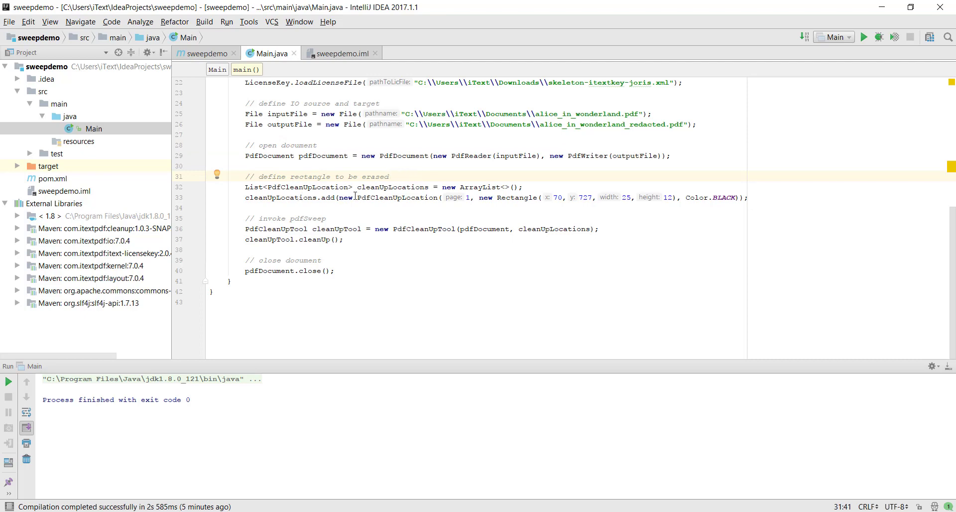
pyautogui.moveTo(393, 187)
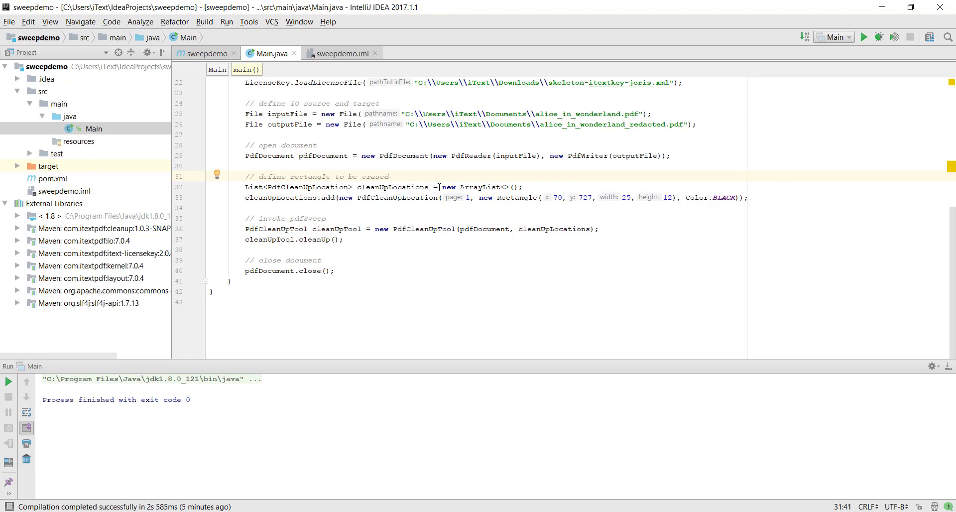
pyautogui.moveTo(467, 182)
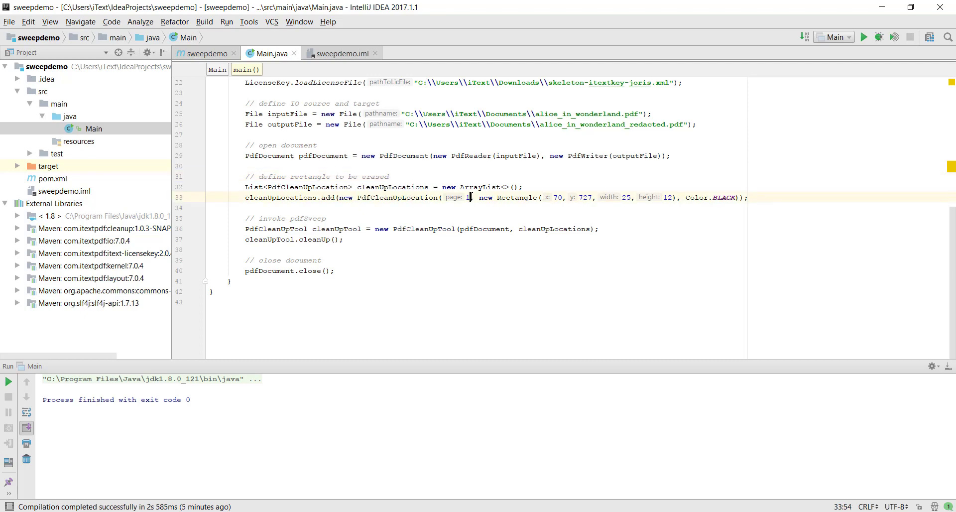
pyautogui.doubleClick(468, 197)
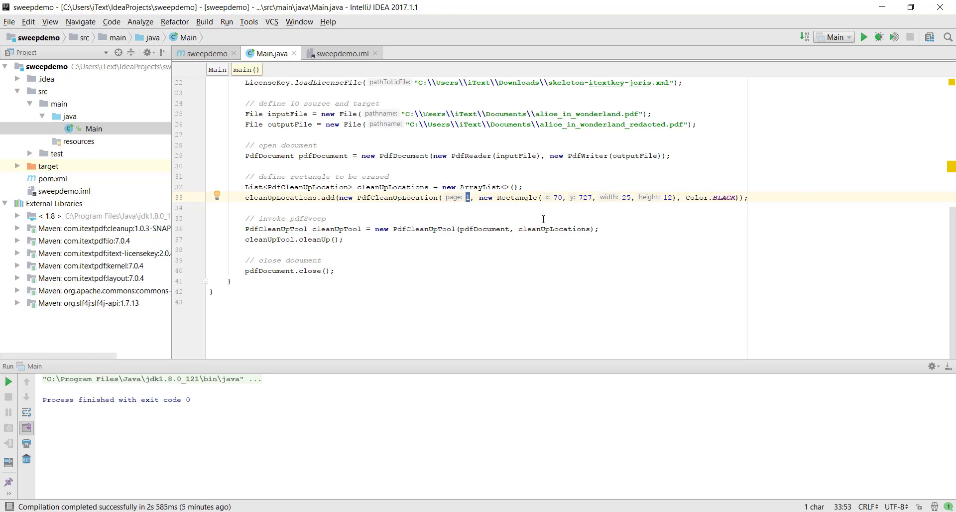
pyautogui.doubleClick(507, 198)
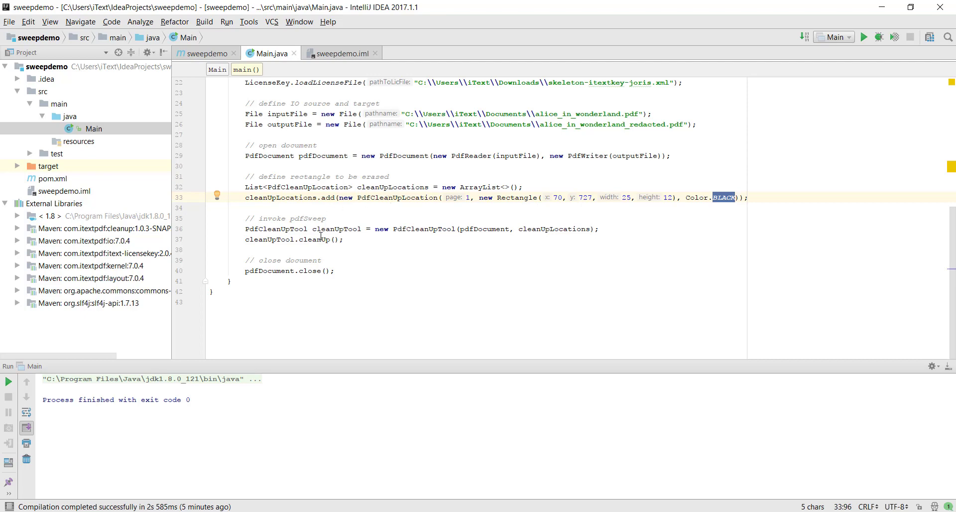
pyautogui.click(321, 239)
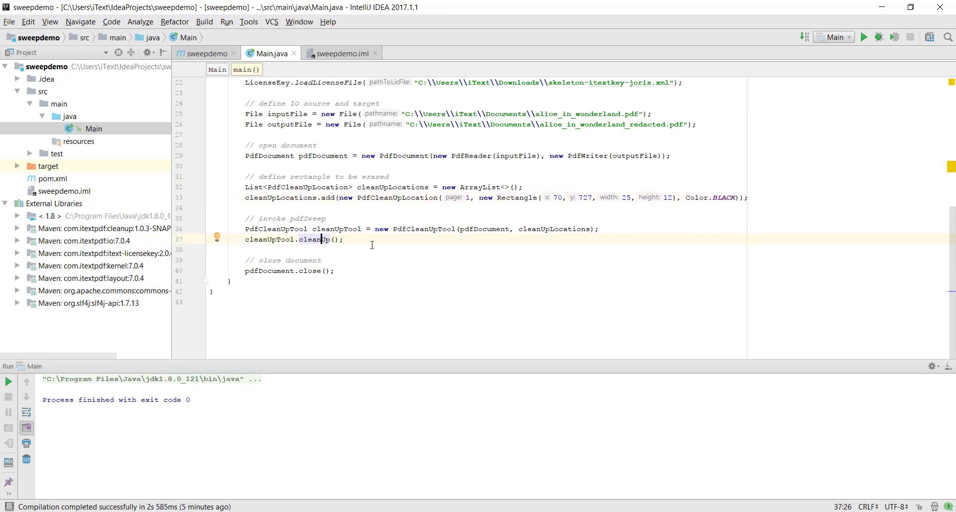
pyautogui.moveTo(435, 233)
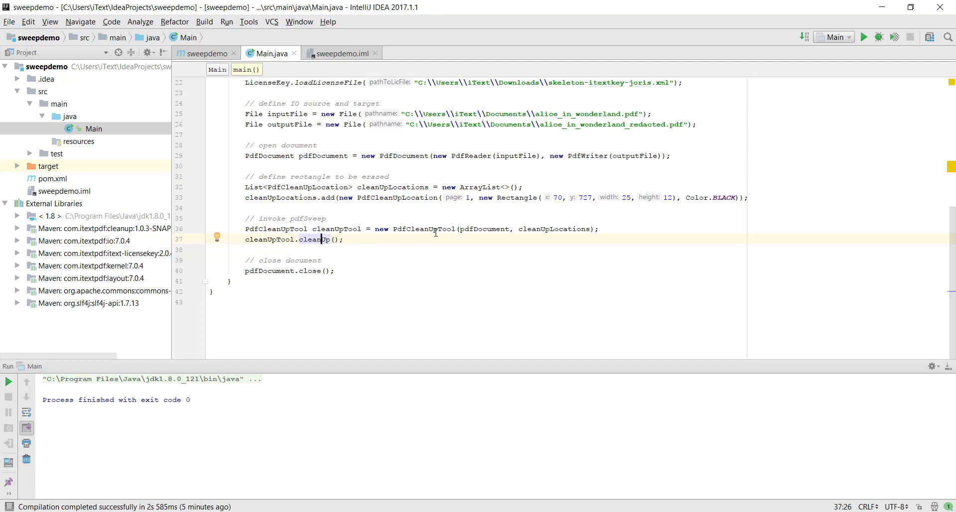
pyautogui.moveTo(476, 233)
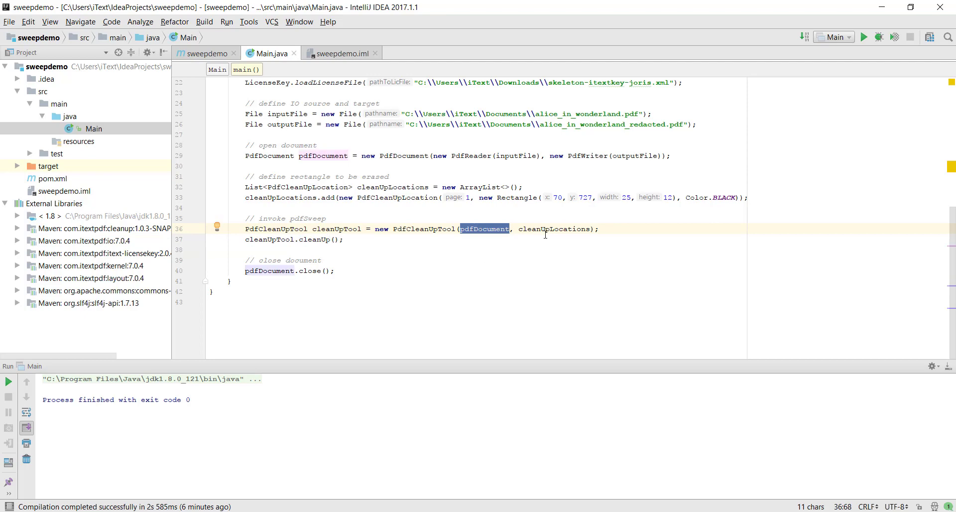
pyautogui.doubleClick(554, 229)
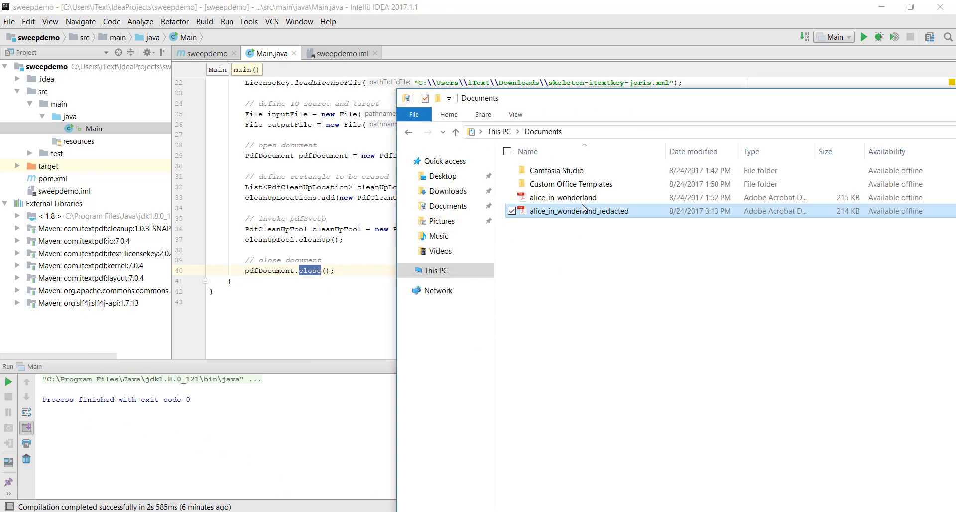
# Open alice_in_wonderland.pdf and confirm its opening paragraphs and the word ALICE are selectable.
pyautogui.doubleClick(563, 197)
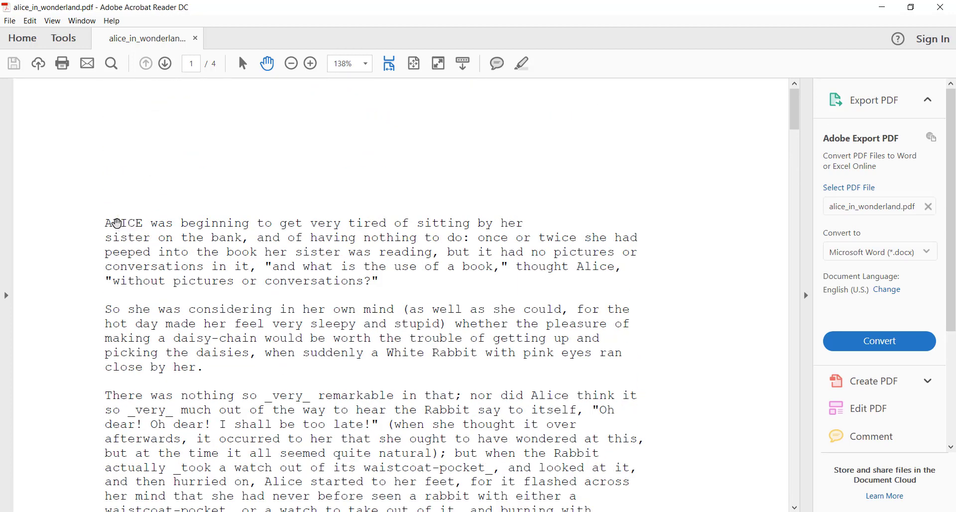
pyautogui.moveTo(105, 223); pyautogui.dragTo(372, 452)
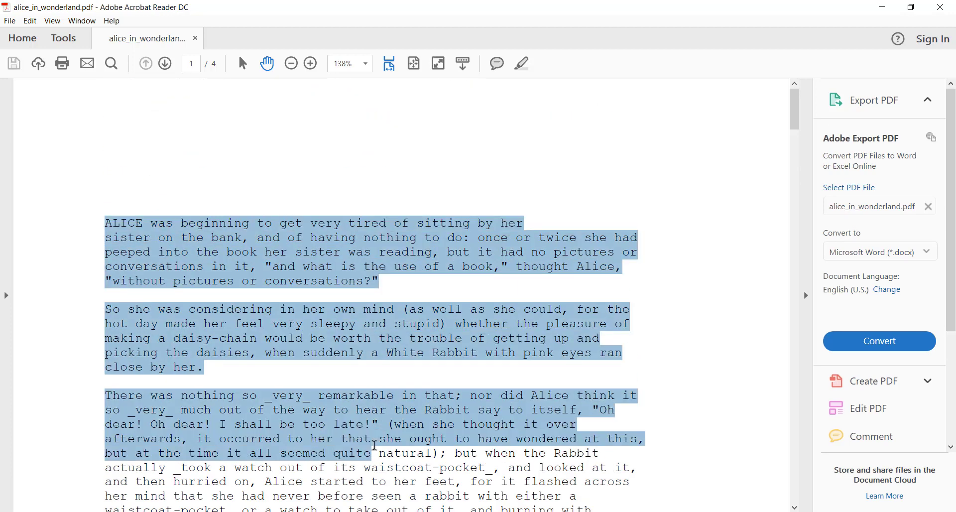
pyautogui.click(122, 250)
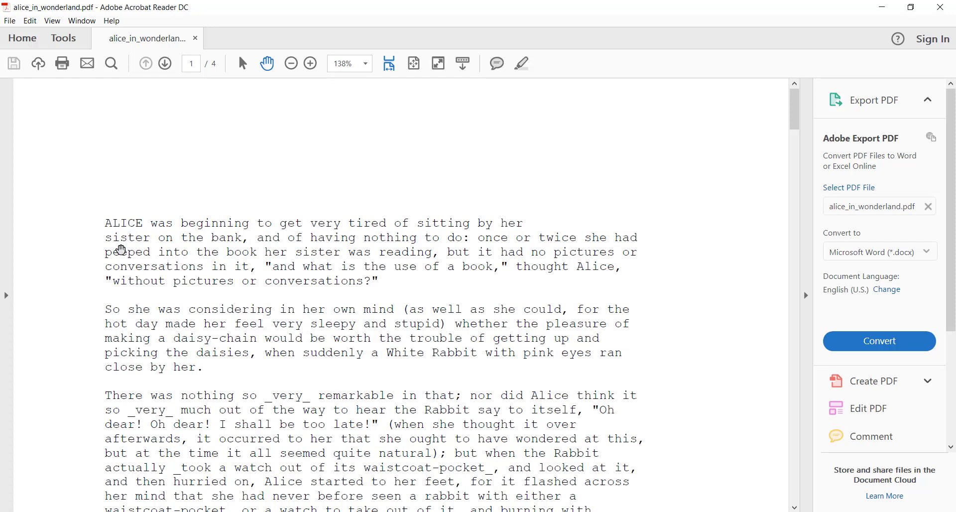
pyautogui.moveTo(103, 217)
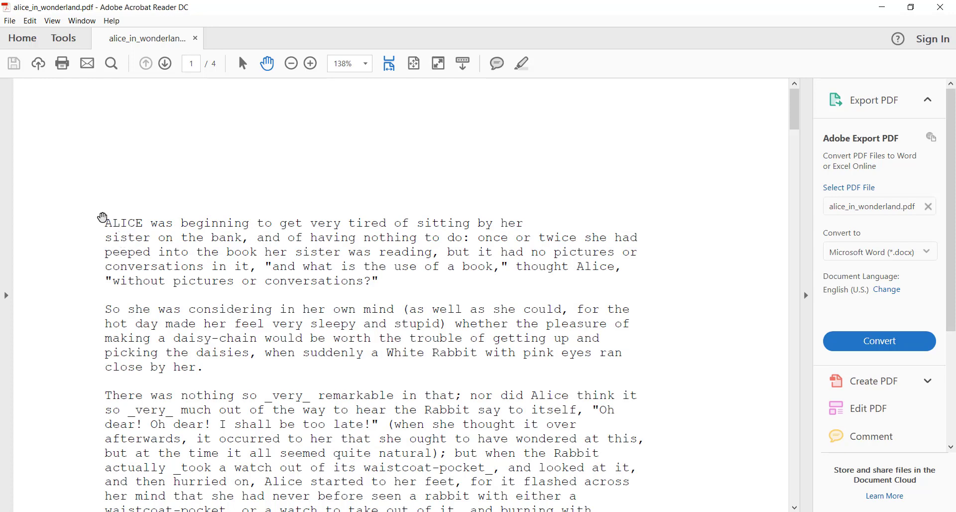
pyautogui.moveTo(106, 223); pyautogui.dragTo(521, 223)
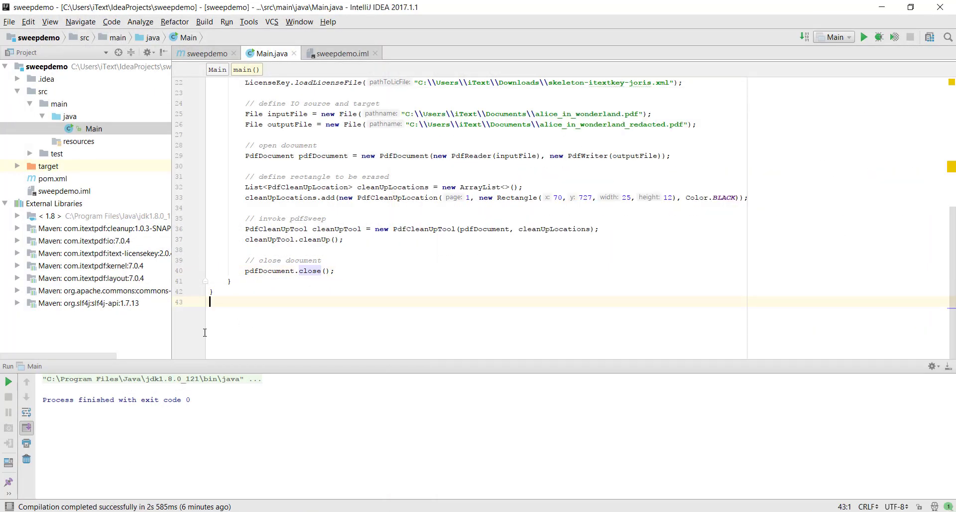
# Open alice_in_wonderland_redacted.pdf and confirm the black box has no text while later text selects.
pyautogui.click(864, 38)
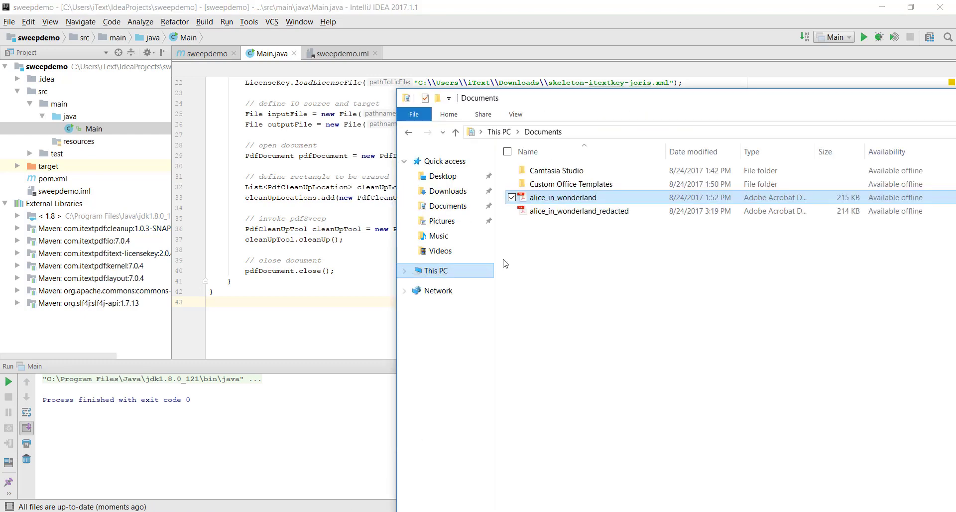
pyautogui.doubleClick(563, 197)
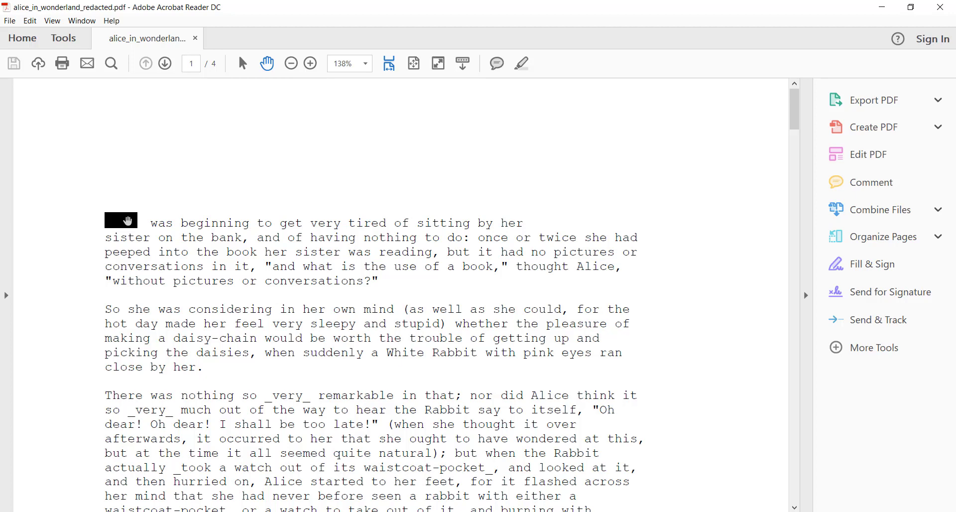
pyautogui.moveTo(150, 223); pyautogui.dragTo(150, 237)
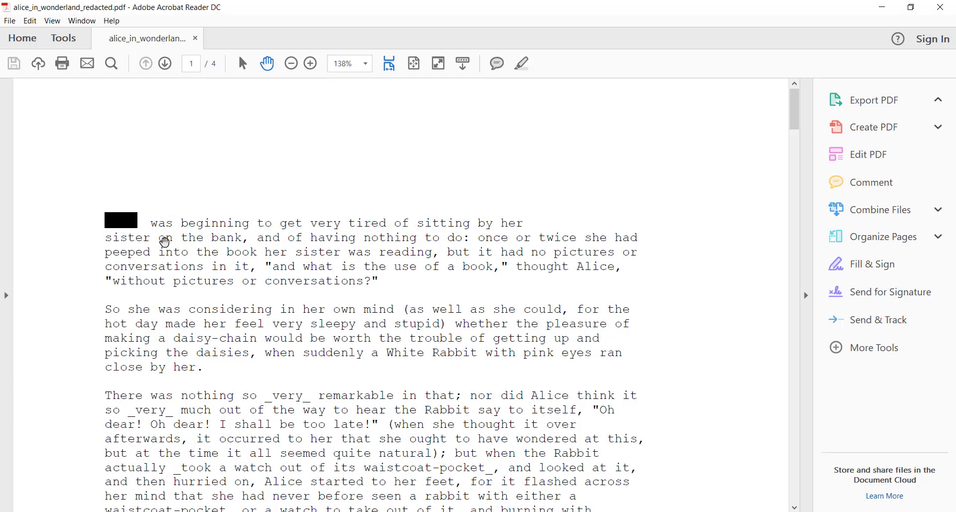
pyautogui.moveTo(331, 275)
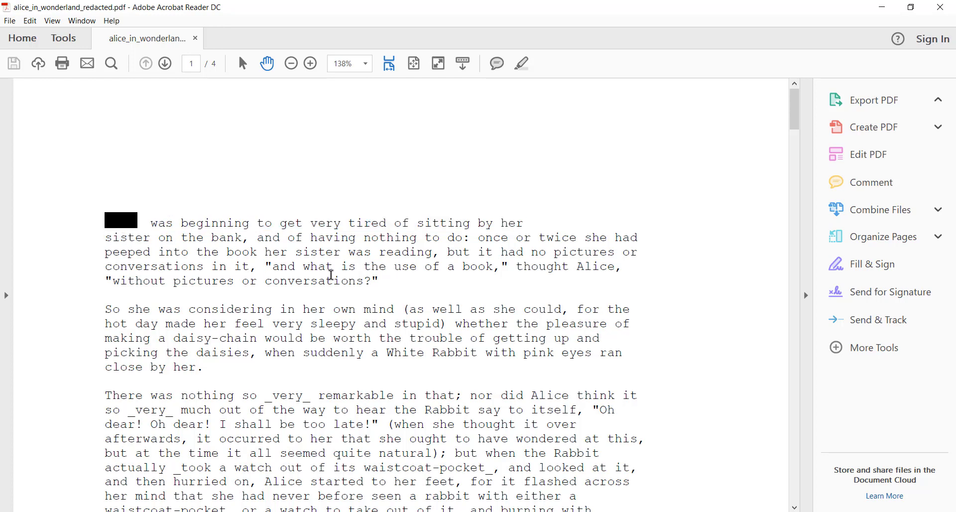
pyautogui.moveTo(144, 222); pyautogui.dragTo(331, 266)
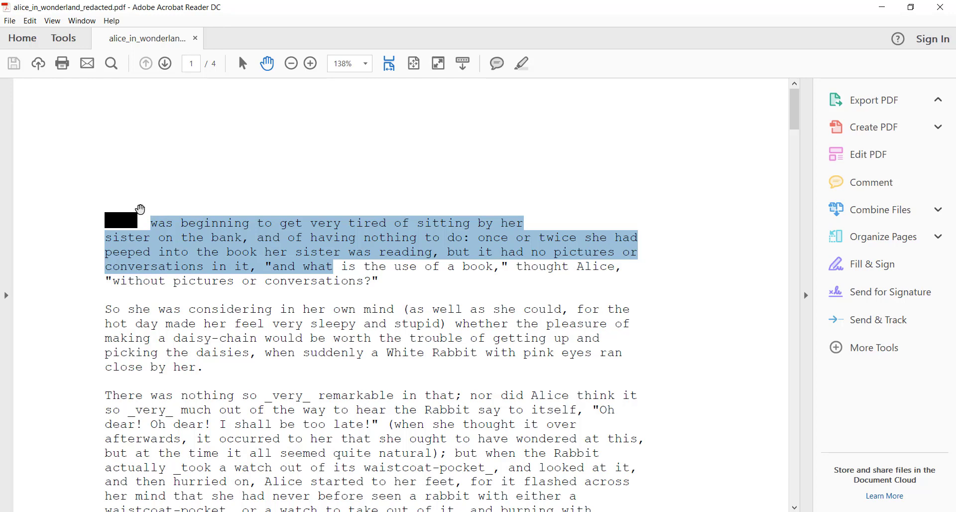
pyautogui.moveTo(124, 224)
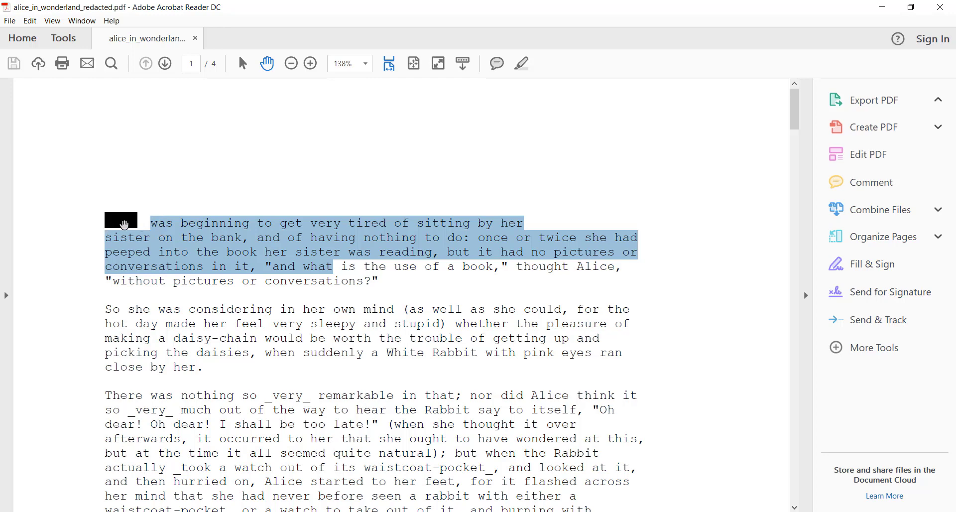
pyautogui.moveTo(104, 229)
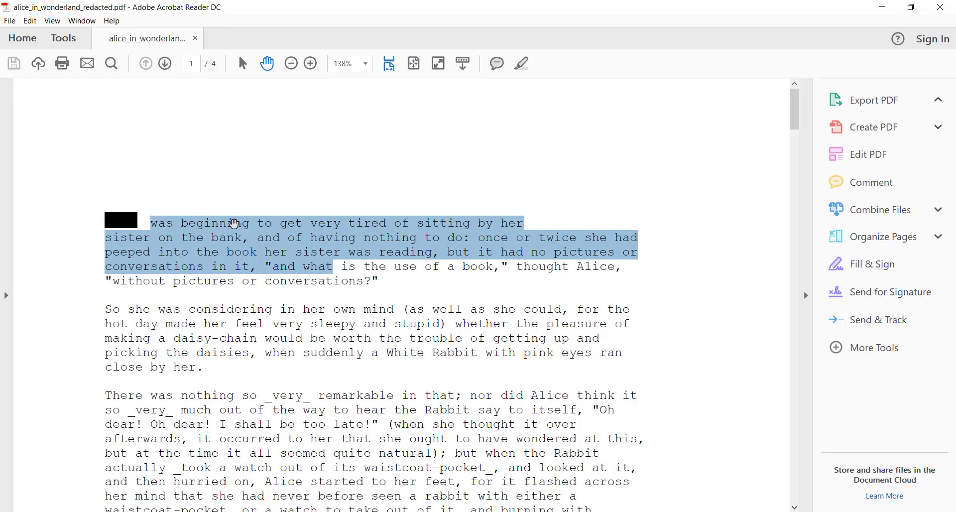
pyautogui.moveTo(251, 224)
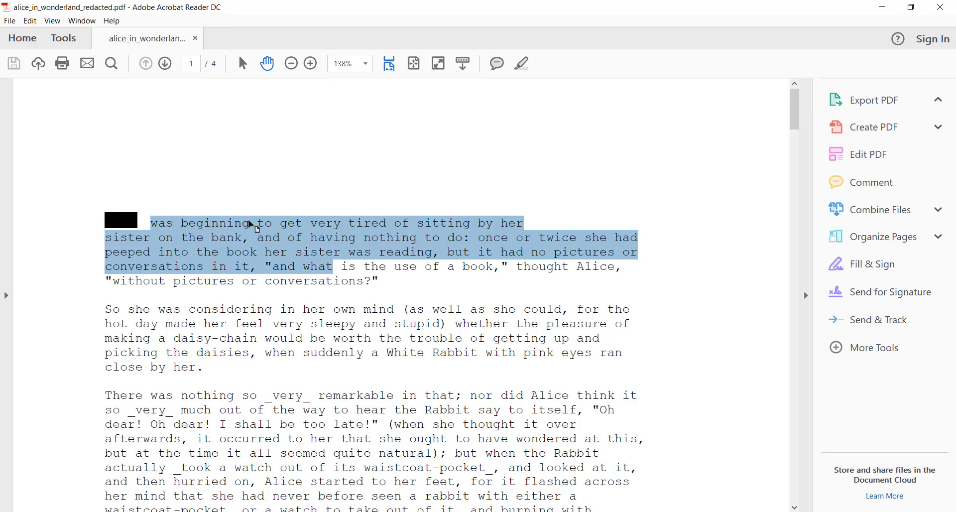
pyautogui.click(308, 174)
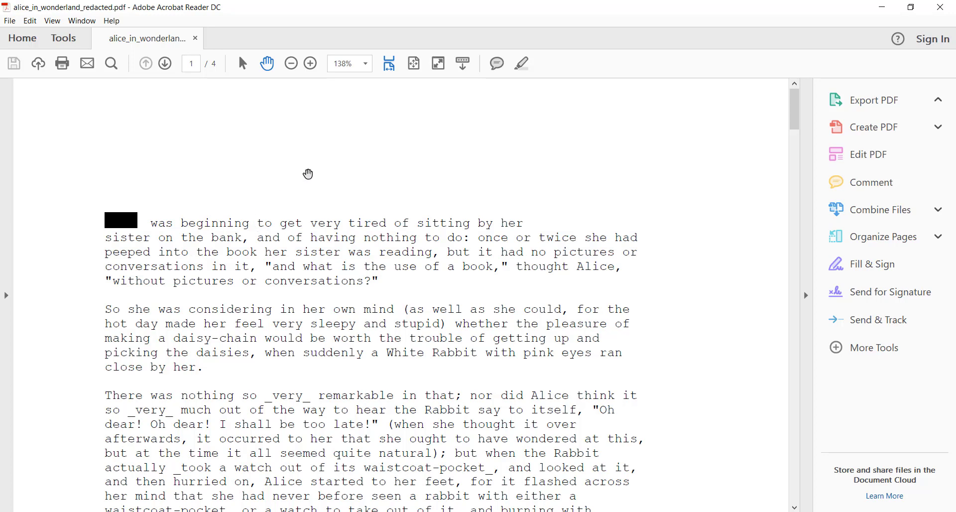
# Search the redacted PDF for 'Alice' and cycle through the matches.
pyautogui.write('Alice')
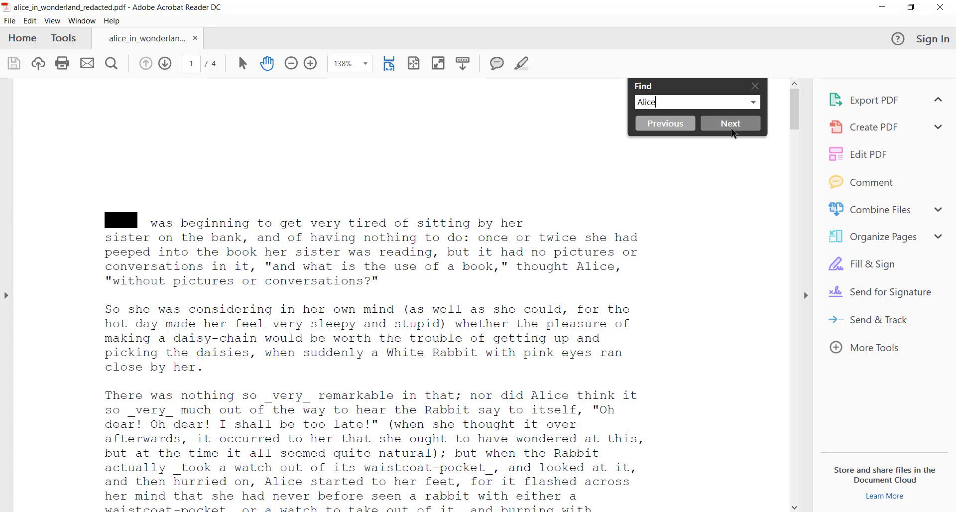
pyautogui.click(730, 123)
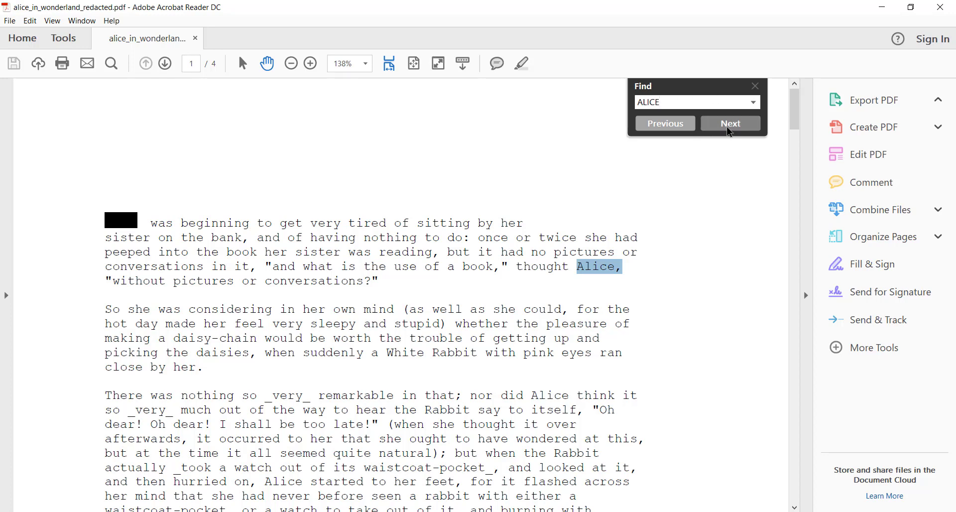
pyautogui.click(731, 122)
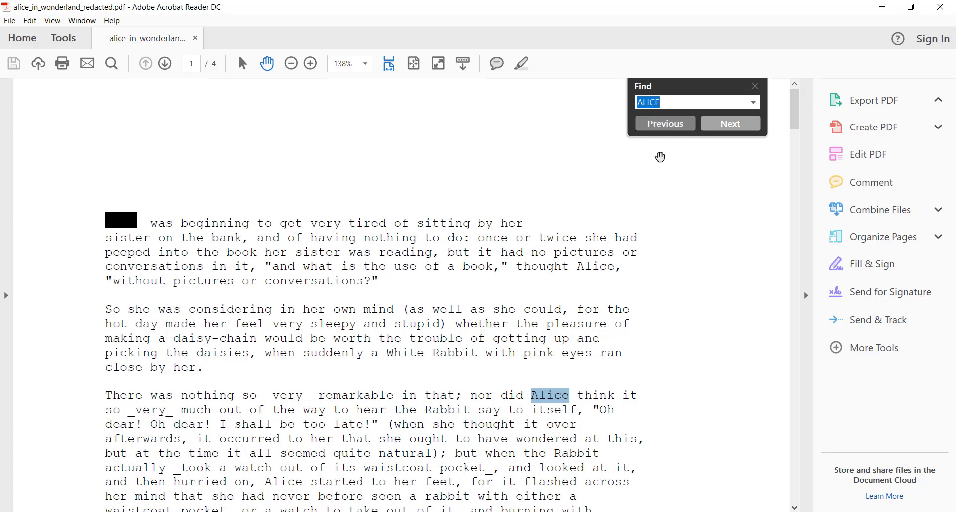
pyautogui.click(664, 123)
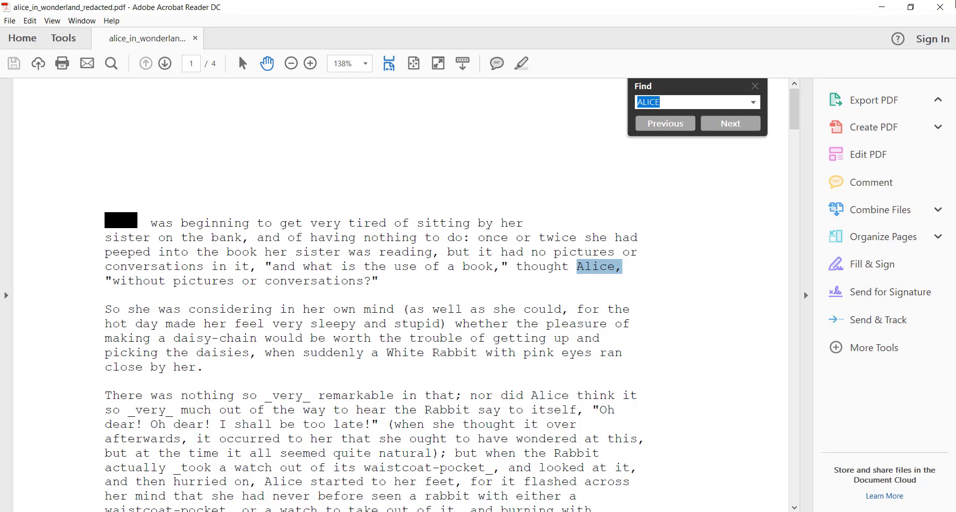
pyautogui.moveTo(946, 11)
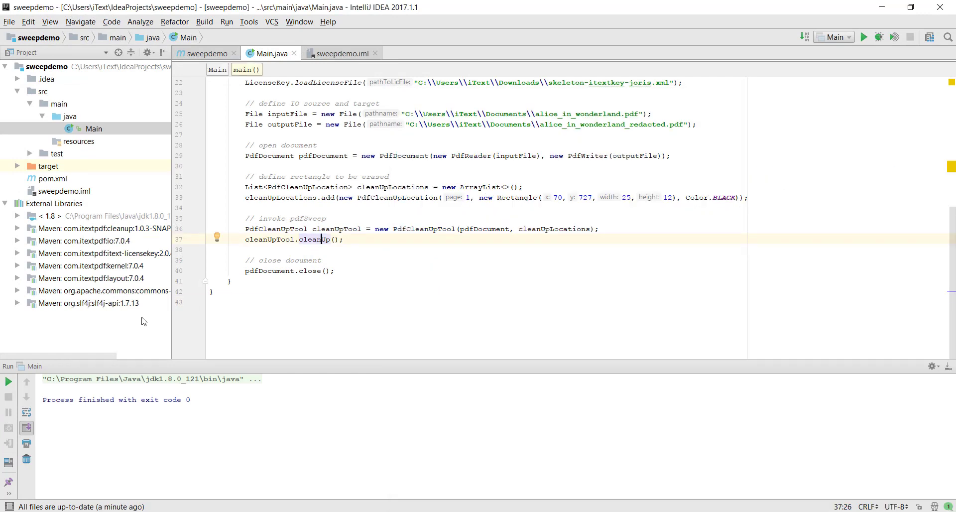
pyautogui.moveTo(549, 194)
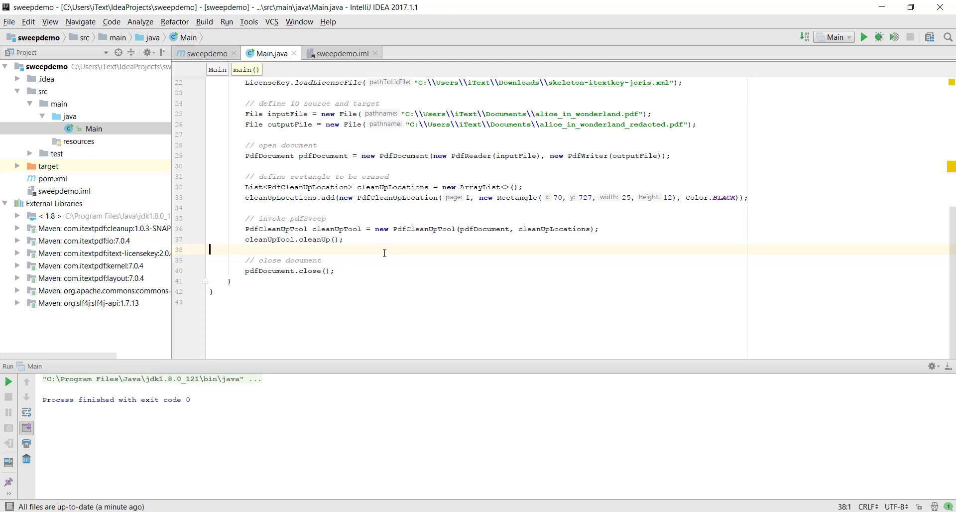
pyautogui.moveTo(836, 87)
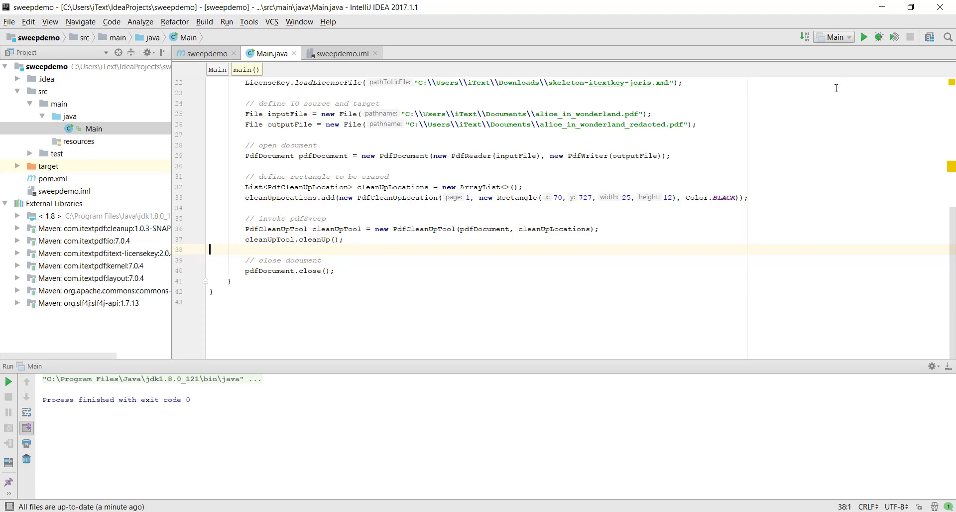